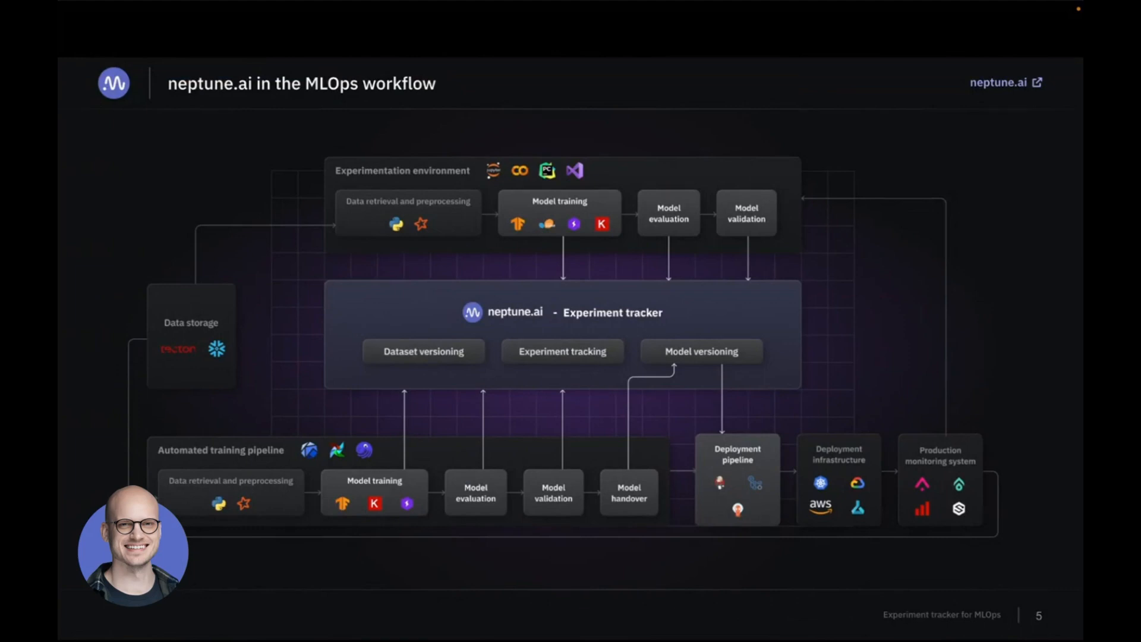
{"action": "key", "text": "Right"}
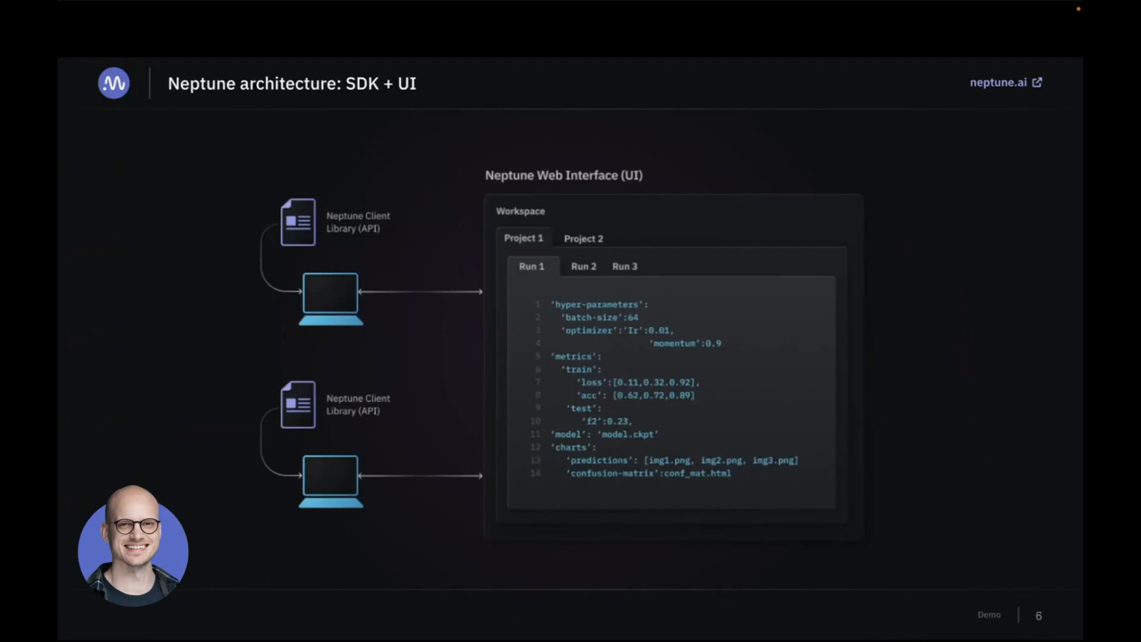